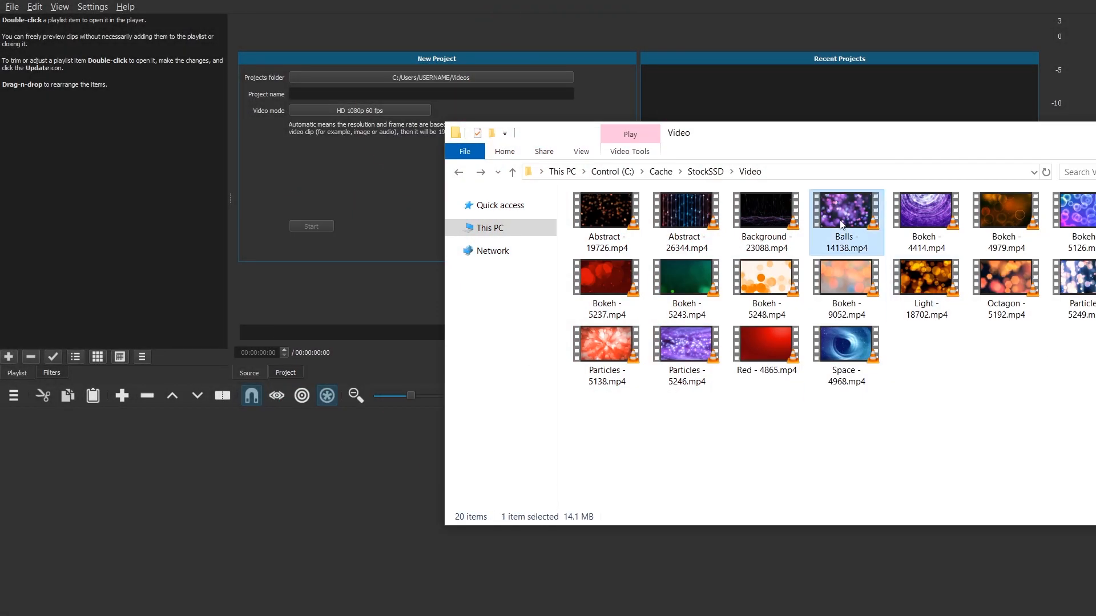
Step: Open Balls - 14138.mp4 so it lands on track V1
{"action": "double_click", "coordinate": [846, 221]}
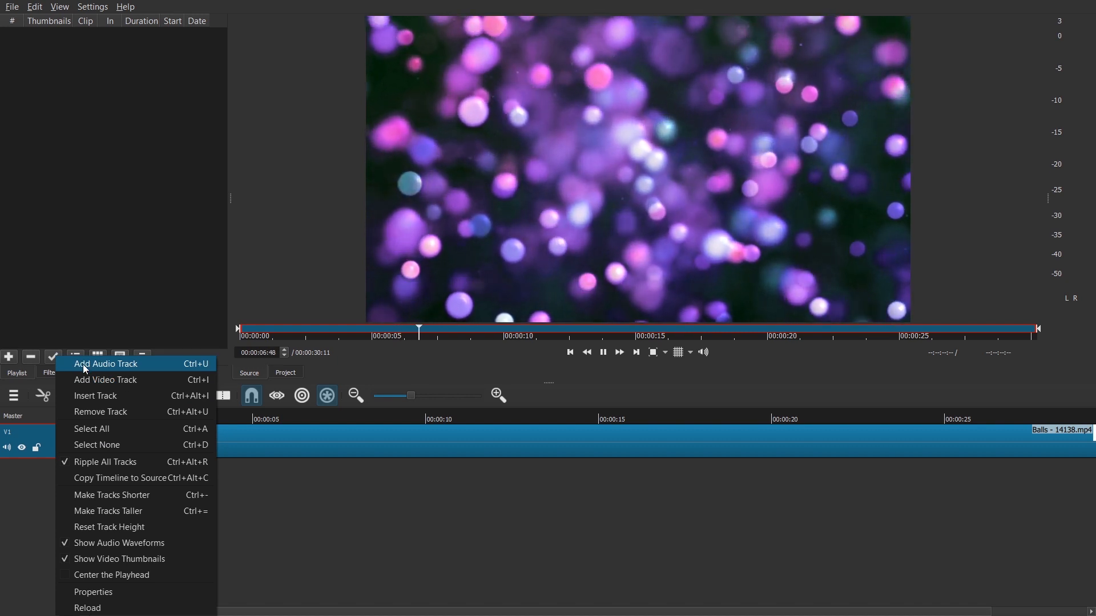
{"action": "mouse_move", "coordinate": [112, 383]}
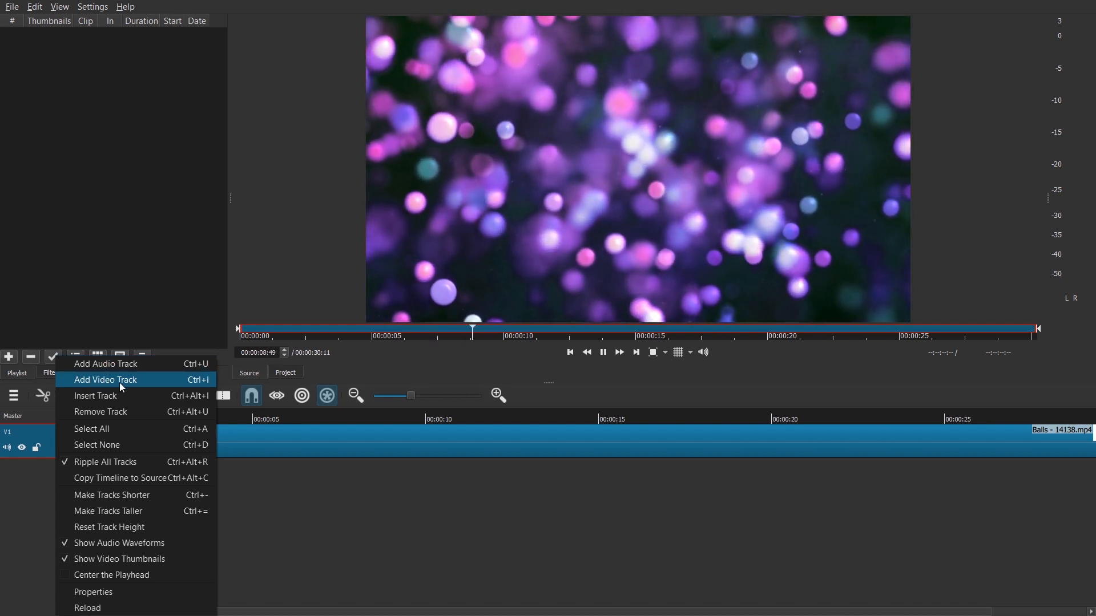
Step: Add another video track above V1 from the timeline menu
{"action": "left_click", "coordinate": [106, 380]}
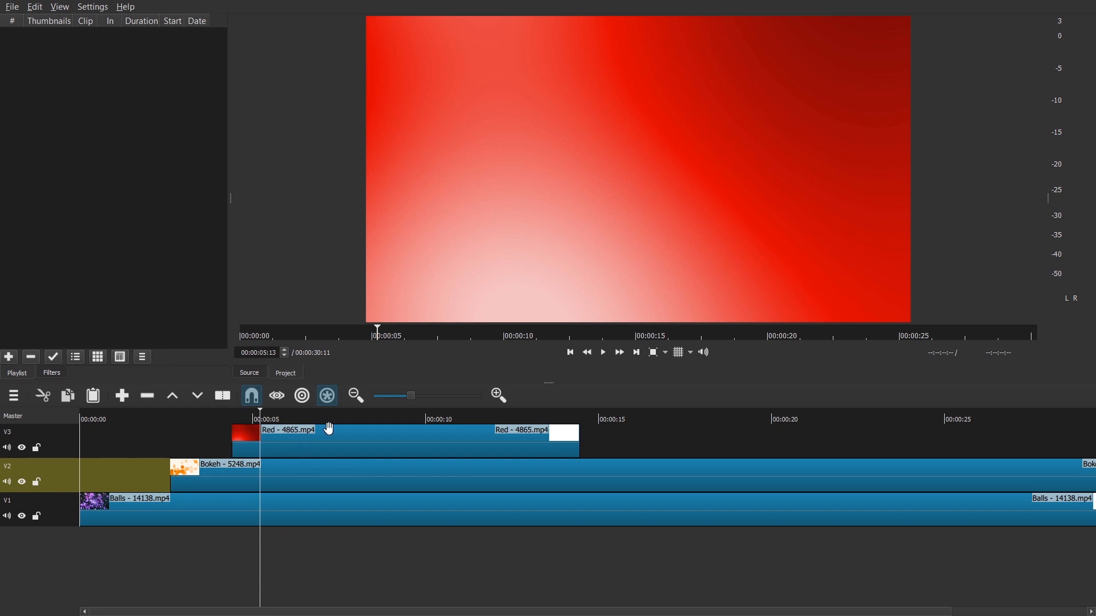
{"action": "mouse_move", "coordinate": [454, 463]}
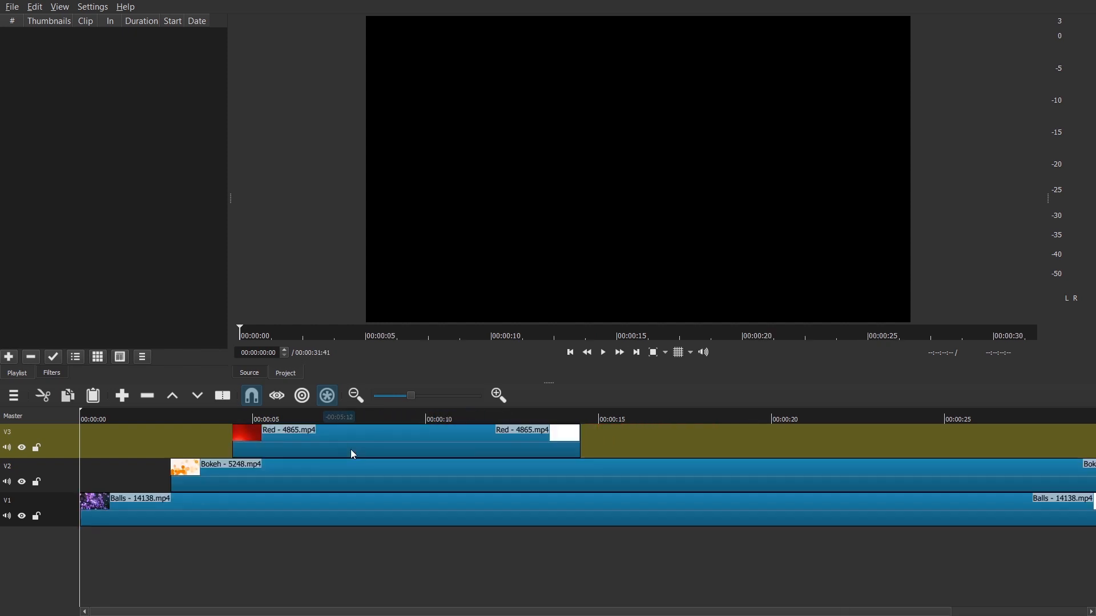
Step: Drag the selected Red and Bokeh clips right, leaving a gap in Balls
{"action": "left_click_drag", "start_coordinate": [349, 436], "coordinate": [381, 439]}
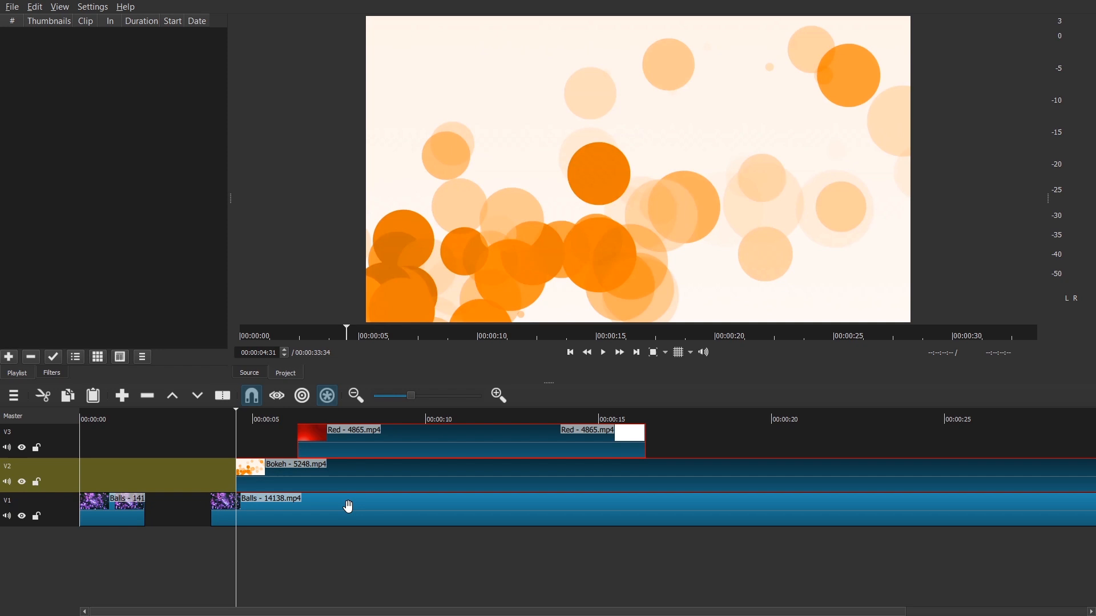
Step: Drag the clips left to new positions across the three tracks
{"action": "left_click_drag", "start_coordinate": [348, 506], "coordinate": [252, 514]}
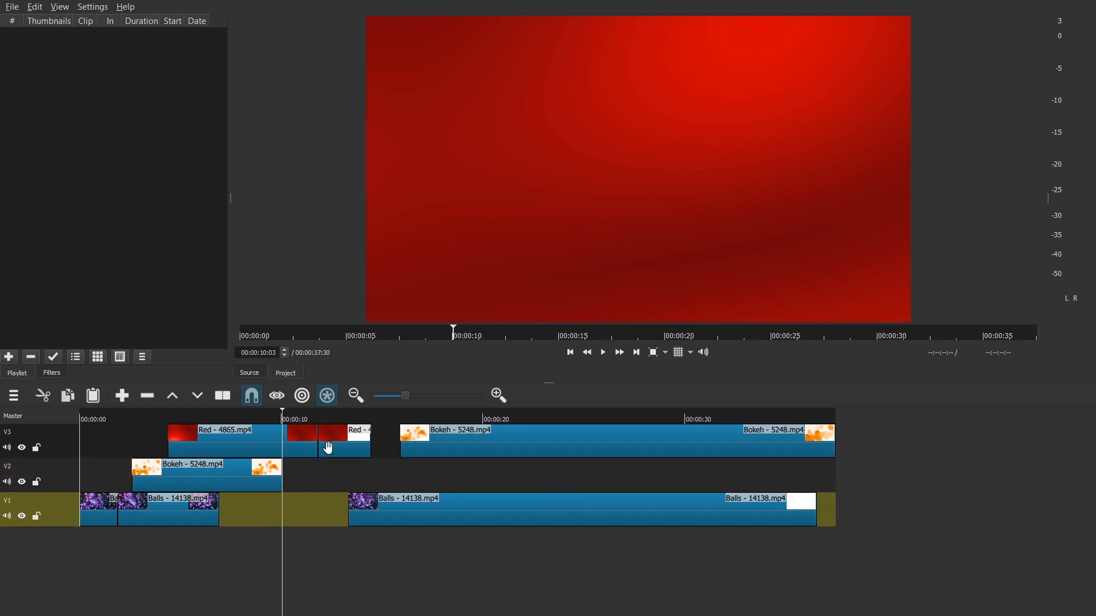
Step: Drag the long Bokeh clip from V3 down onto V2 after the short Bokeh clip
{"action": "left_click_drag", "start_coordinate": [333, 440], "coordinate": [908, 476]}
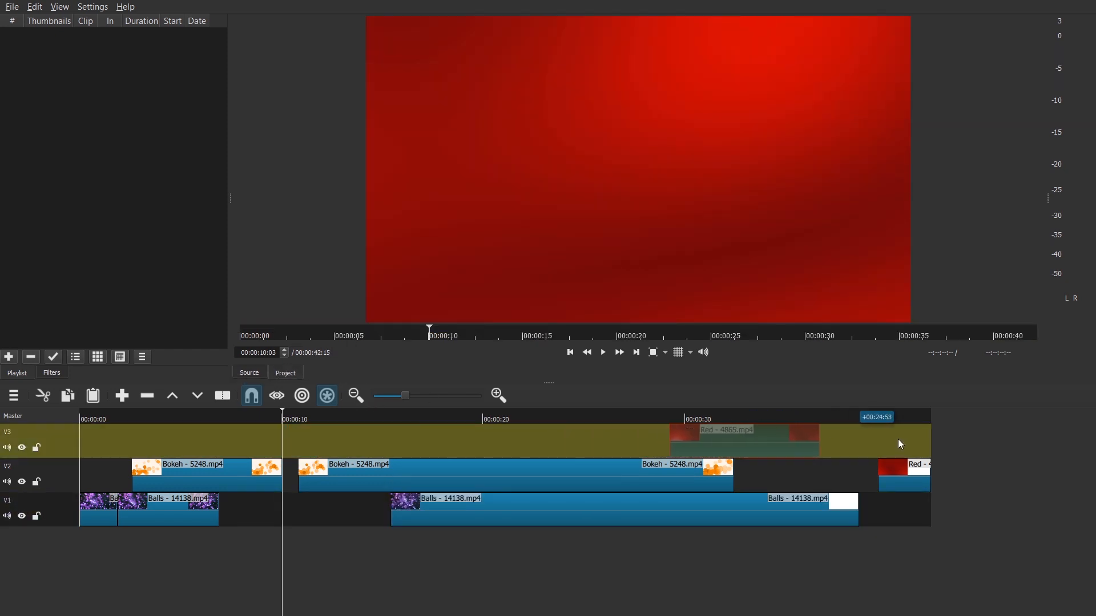
Step: Drop the Red clips at the end of V2 and select the Balls clip on V1
{"action": "left_click_drag", "start_coordinate": [743, 440], "coordinate": [802, 440]}
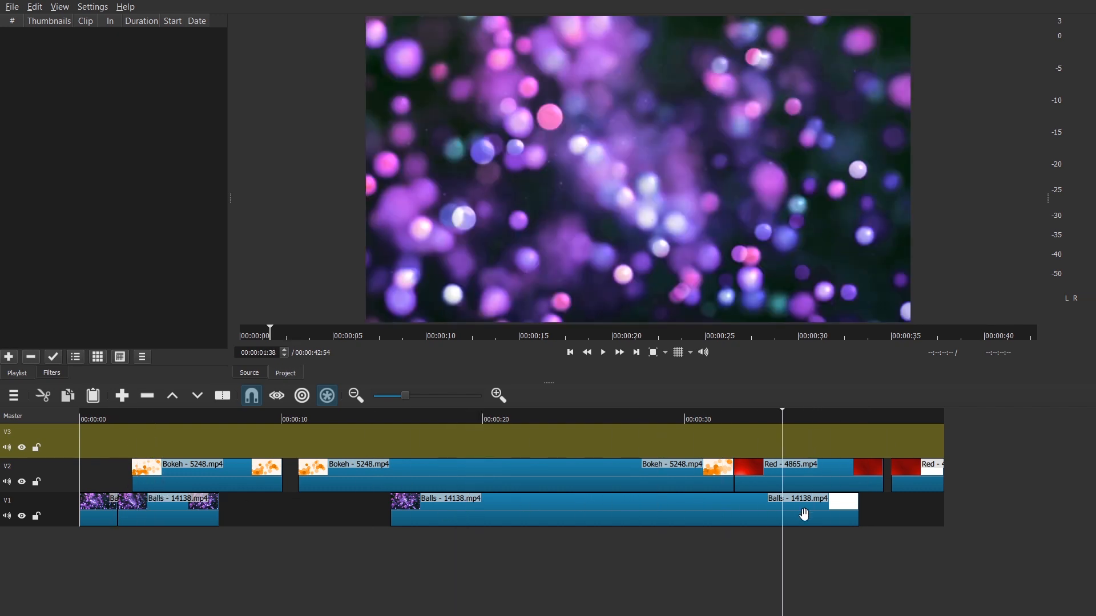
{"action": "left_click", "coordinate": [290, 419]}
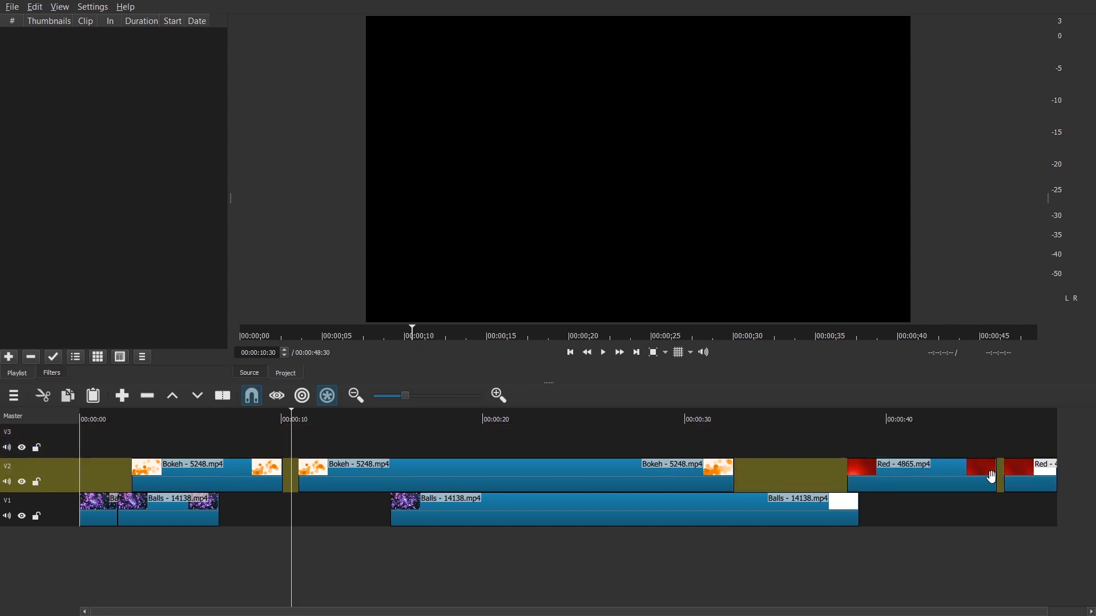
{"action": "mouse_move", "coordinate": [1052, 448]}
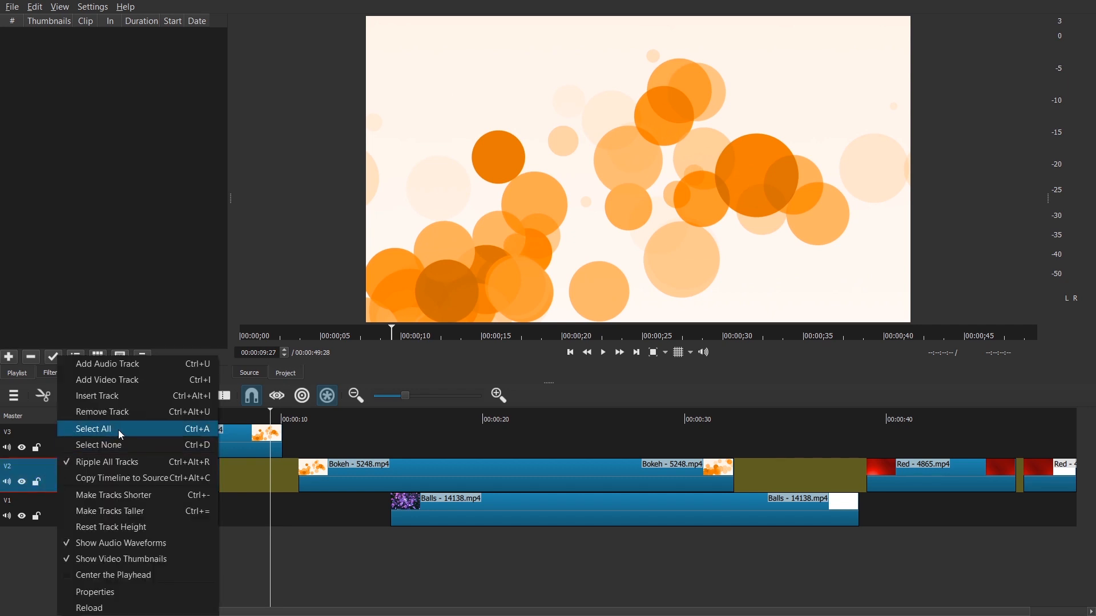
{"action": "mouse_move", "coordinate": [140, 427]}
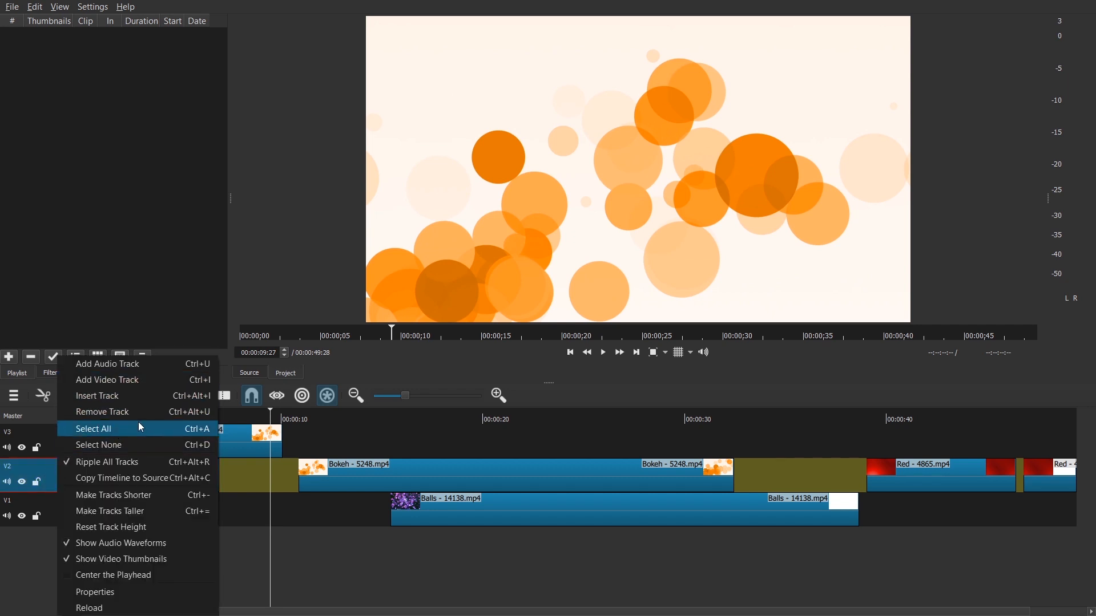
{"action": "left_click", "coordinate": [93, 428]}
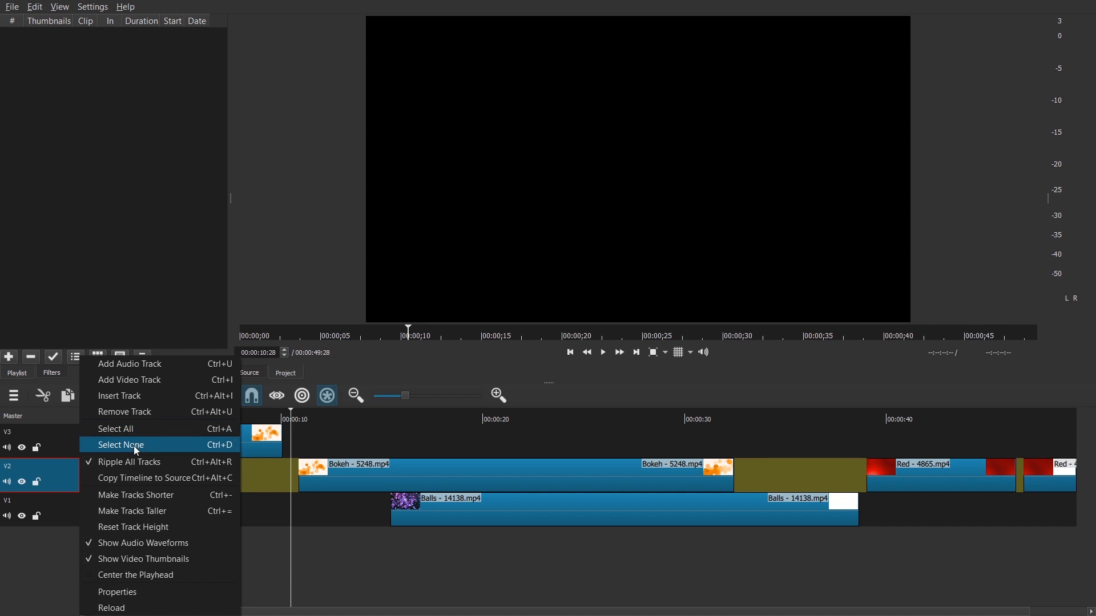
{"action": "left_click", "coordinate": [120, 445]}
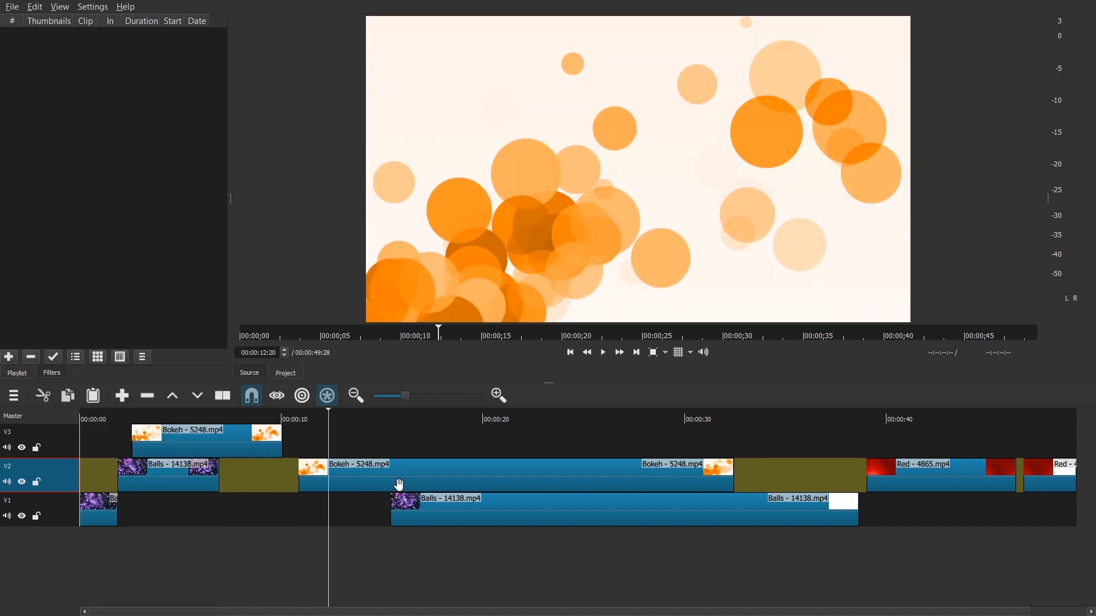
Step: Select the long Bokeh clip on V2
{"action": "left_click", "coordinate": [491, 419]}
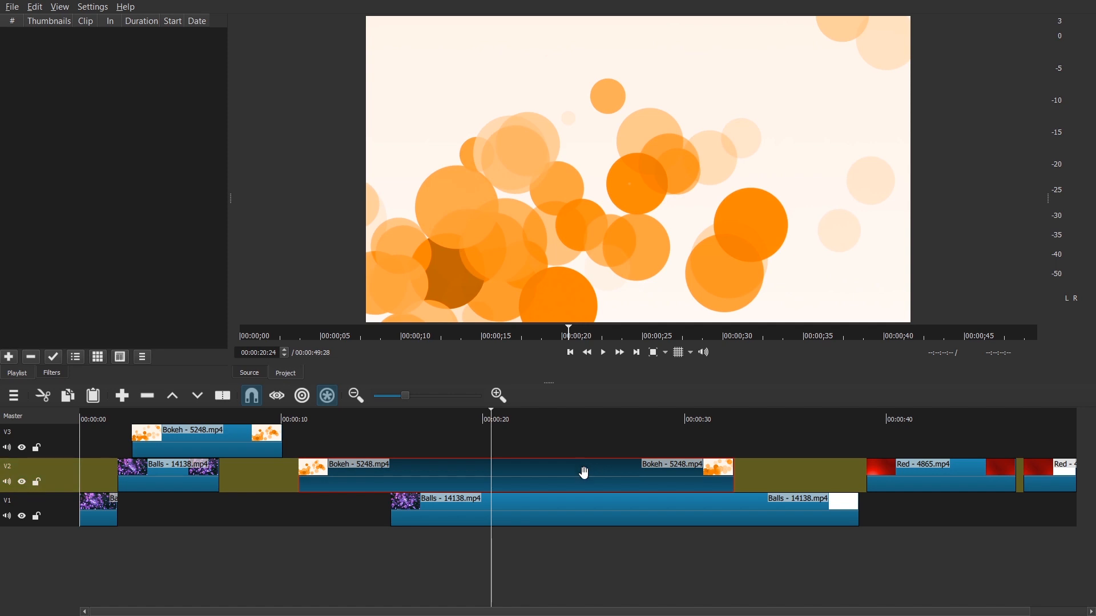
{"action": "mouse_move", "coordinate": [538, 470]}
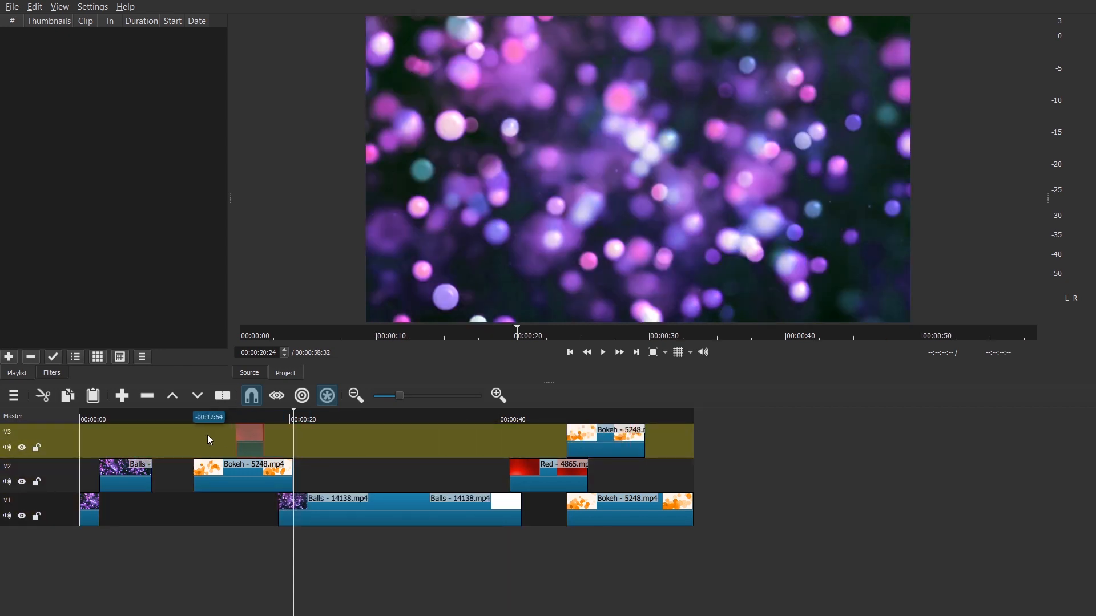
Step: Move the short Red clip to the start of V3
{"action": "left_click_drag", "start_coordinate": [248, 437], "coordinate": [152, 437]}
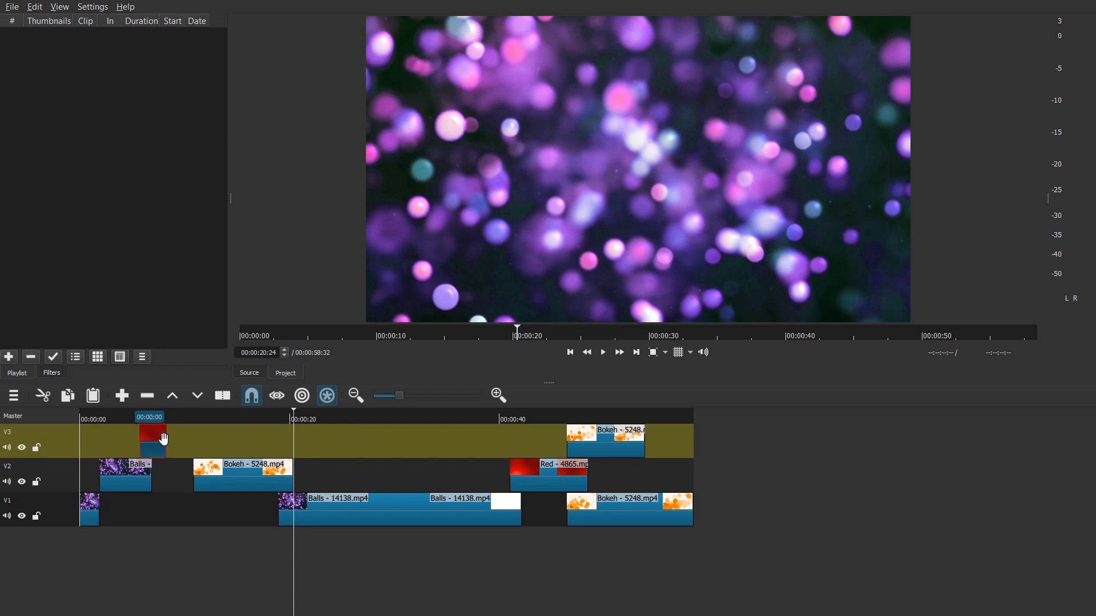